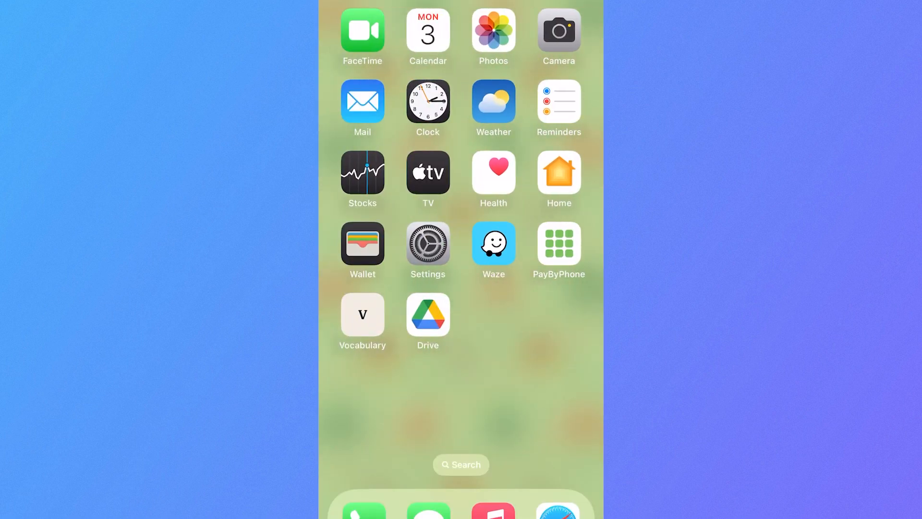
- Open Settings and switch Airplane Mode on, then back off
{"action": "left_click", "coordinate": [428, 242]}
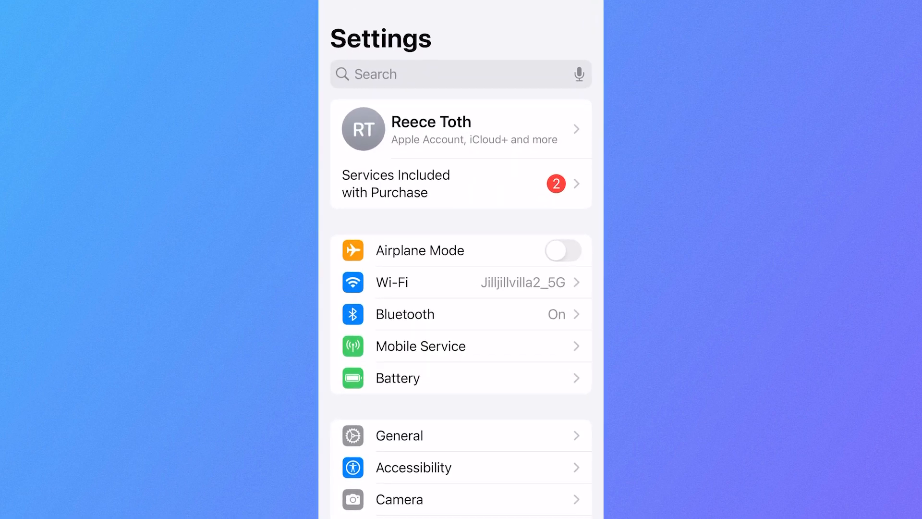
{"action": "left_click", "coordinate": [562, 250]}
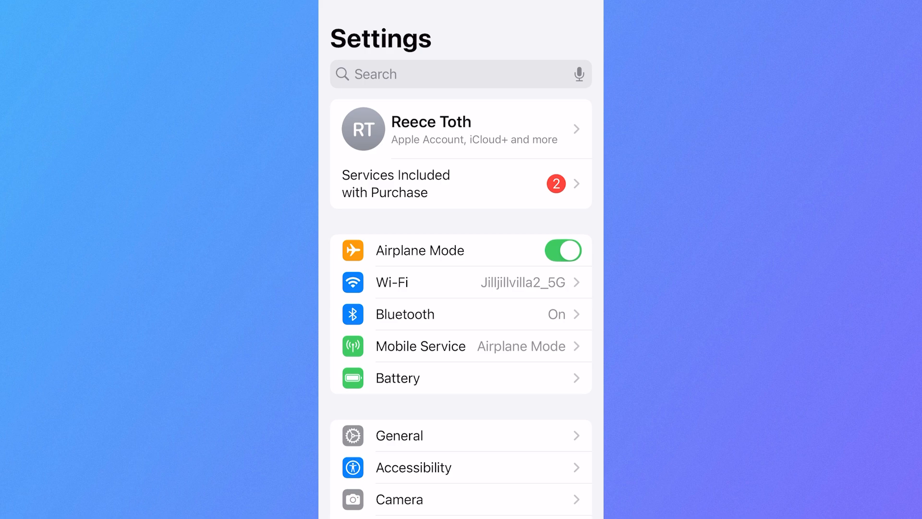
{"action": "left_click", "coordinate": [563, 250]}
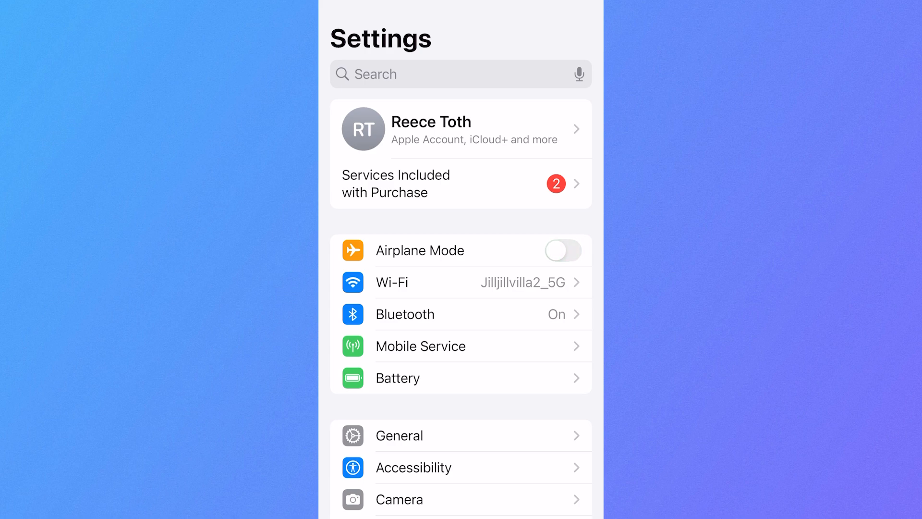
- Scroll through Settings and the Apps list to reach Find My's settings page
{"action": "scroll", "scroll_direction": "down", "scroll_amount": 3}
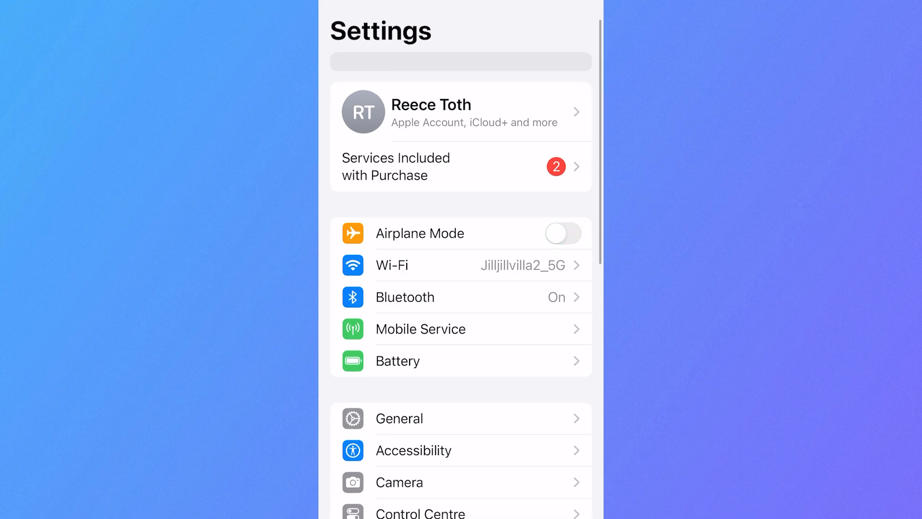
{"action": "scroll", "scroll_direction": "down", "scroll_amount": 3}
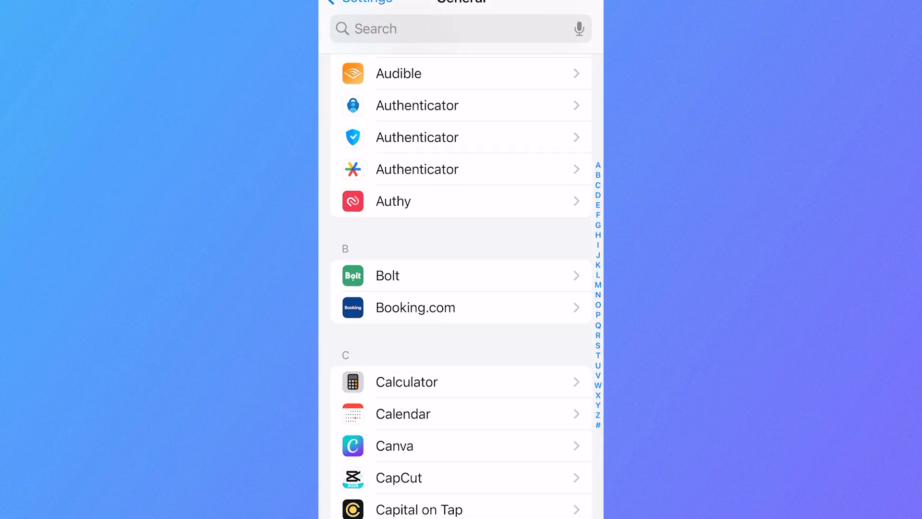
{"action": "scroll", "scroll_direction": "down", "scroll_amount": 3}
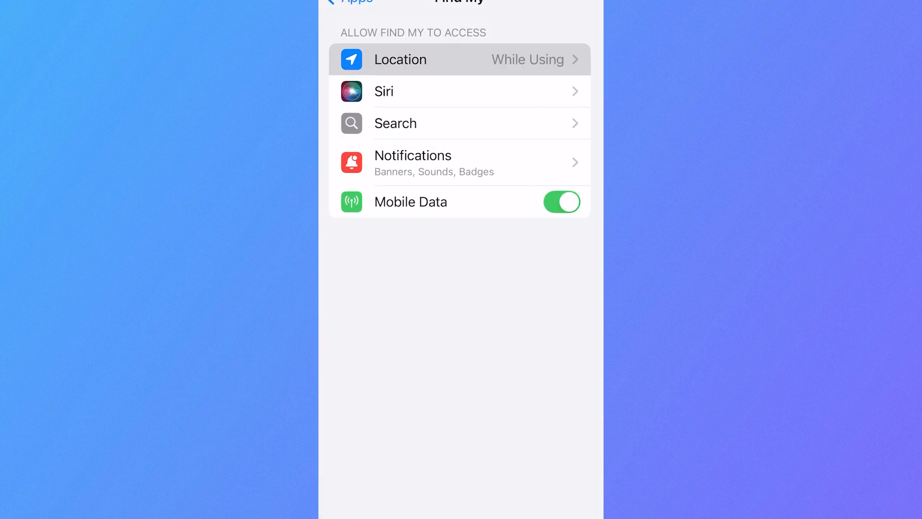
- Check Find My's Location access choices, then launch Find My from the Home Screen
{"action": "left_click", "coordinate": [460, 59]}
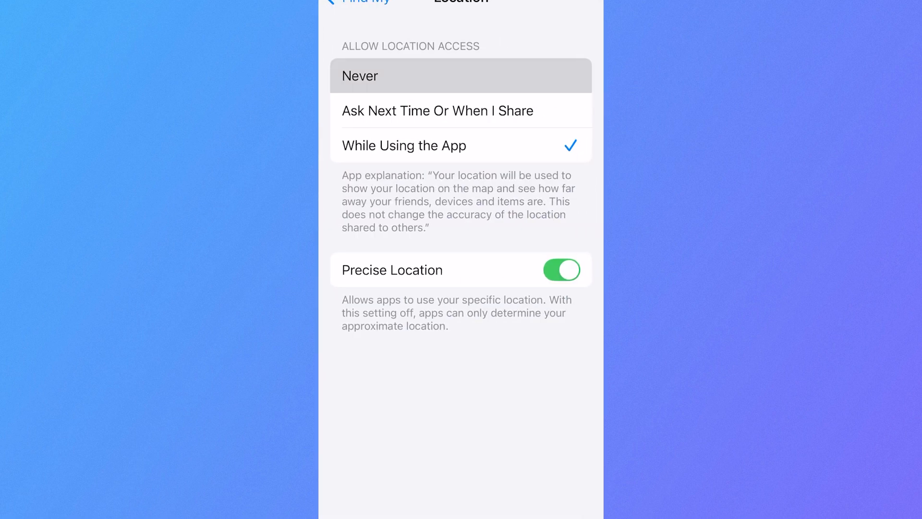
{"action": "left_click", "coordinate": [462, 75]}
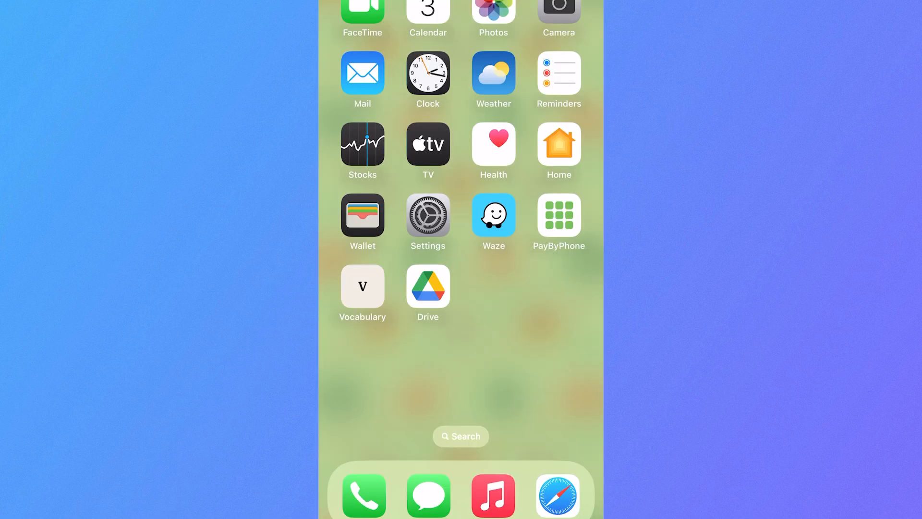
{"action": "scroll", "scroll_direction": "left", "scroll_amount": 3}
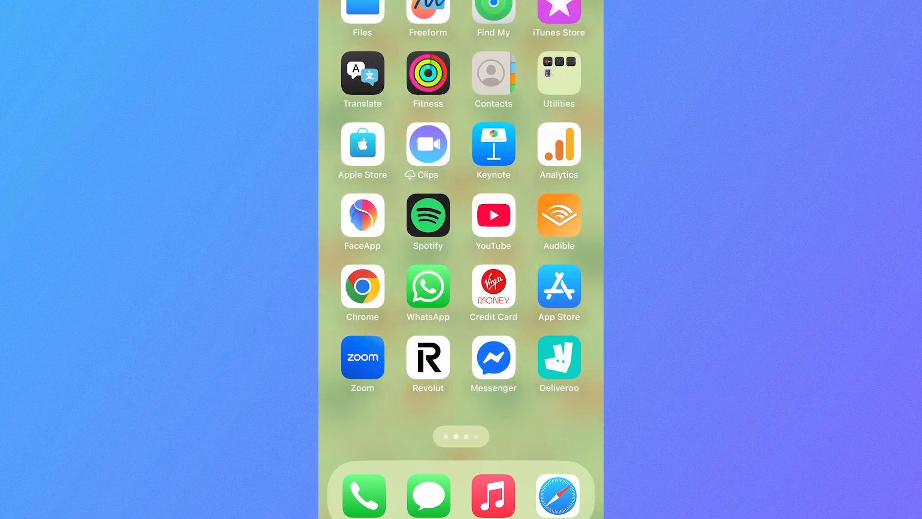
{"action": "left_click", "coordinate": [492, 11]}
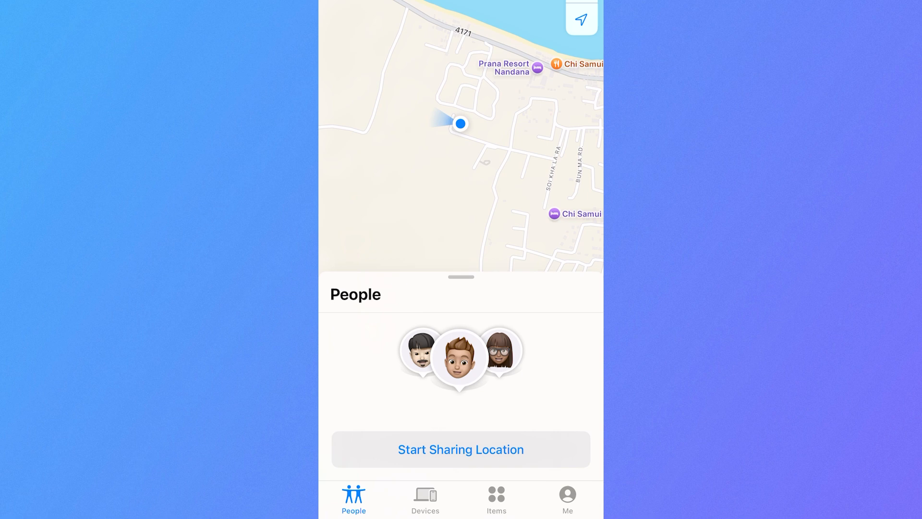
- On the Me tab, turn Share My Location off and back on
{"action": "left_click", "coordinate": [566, 498]}
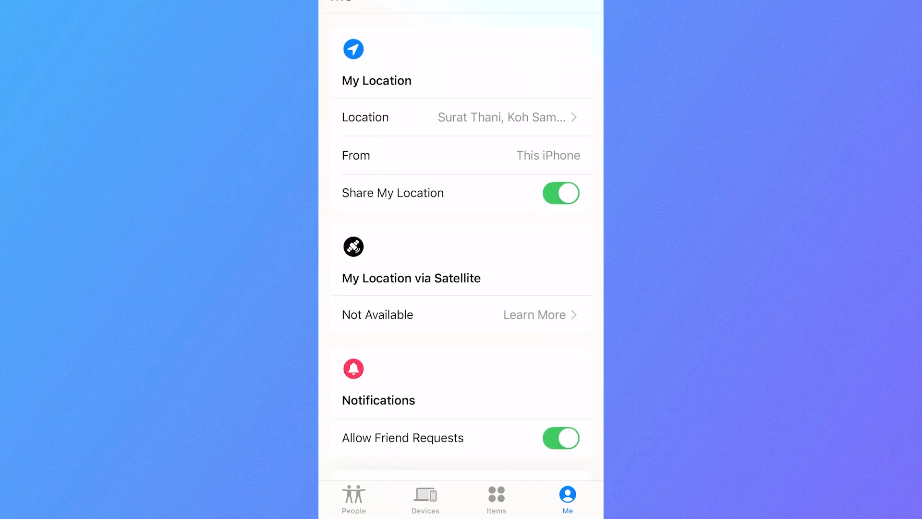
{"action": "left_click", "coordinate": [559, 193]}
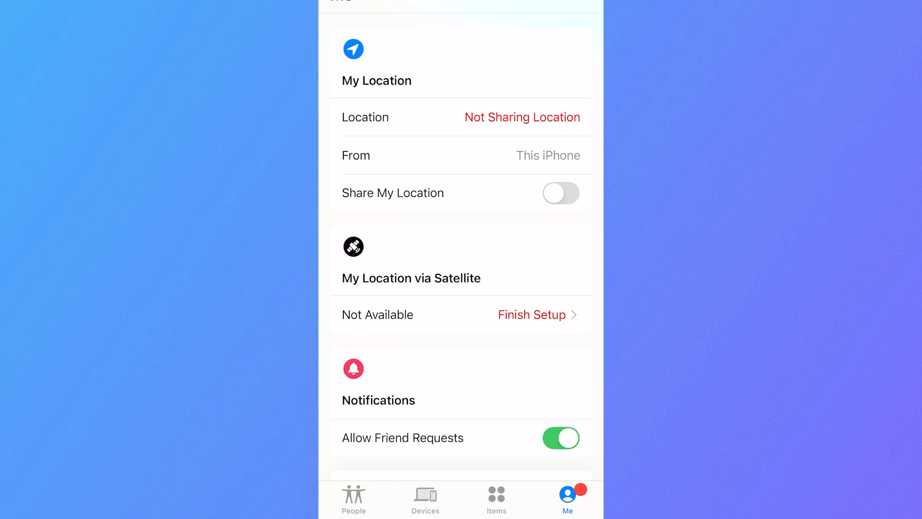
{"action": "left_click", "coordinate": [561, 193]}
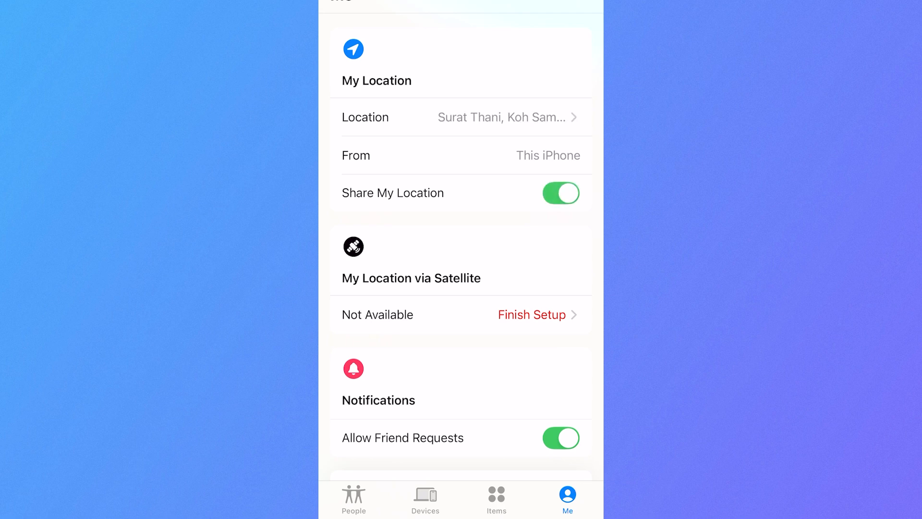